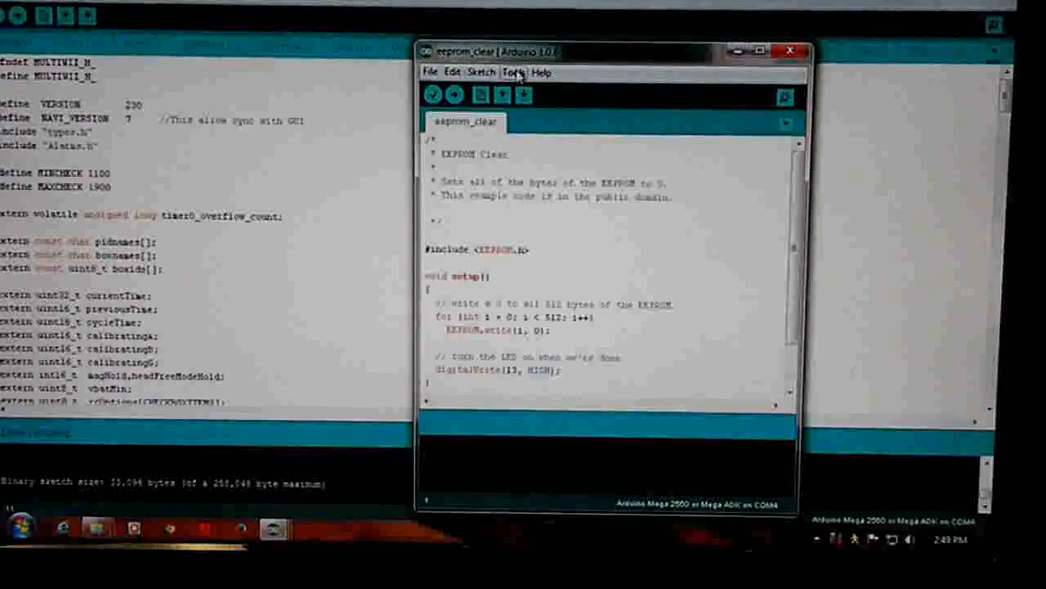
- Verify the Mega 2560 board and serial port under Tools, then upload eeprom_clear
left_click(539, 72)
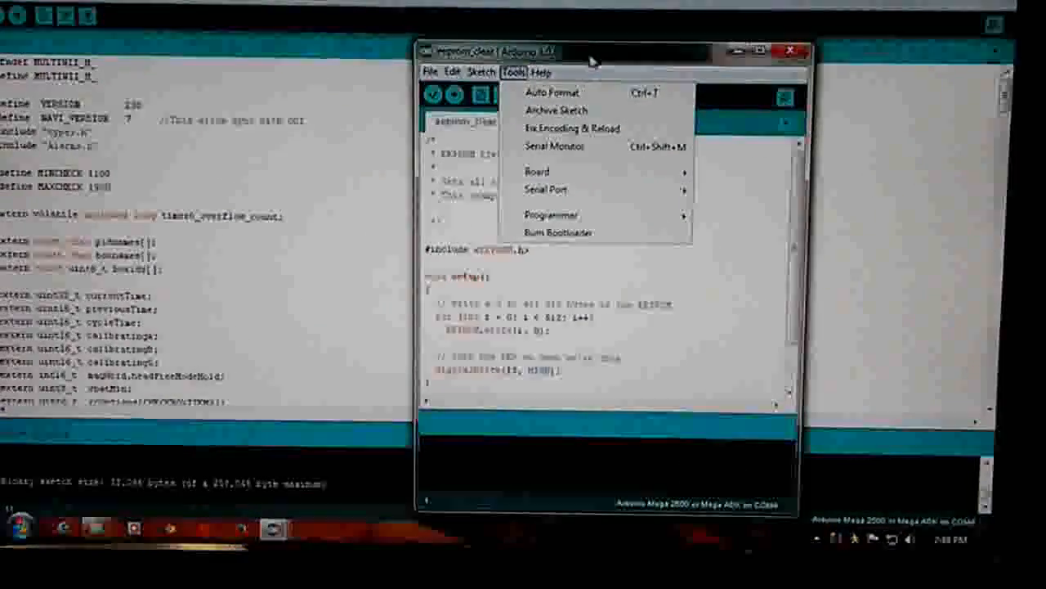
left_click(455, 95)
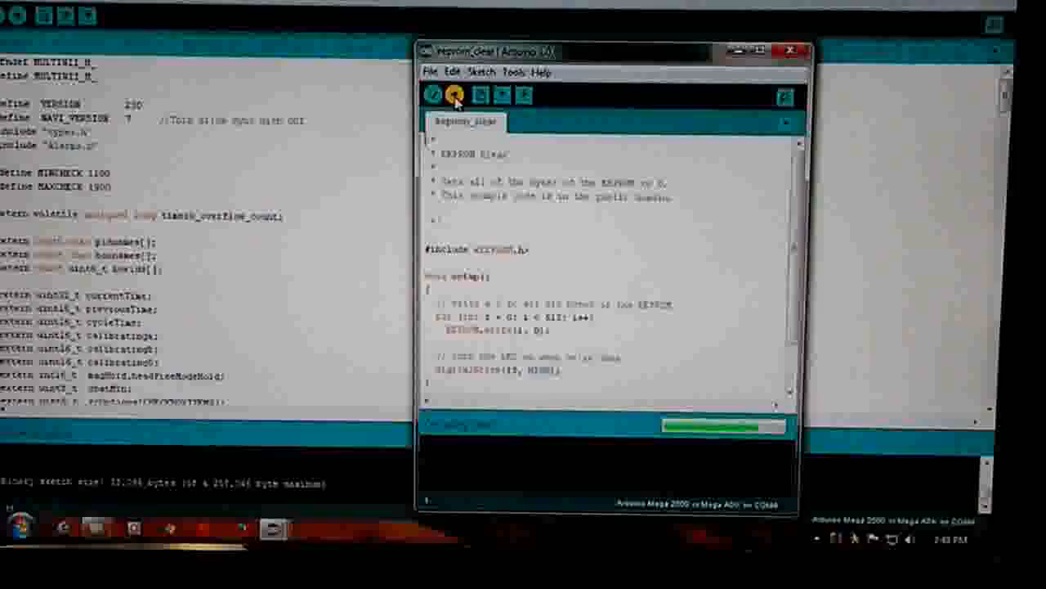
left_click(451, 92)
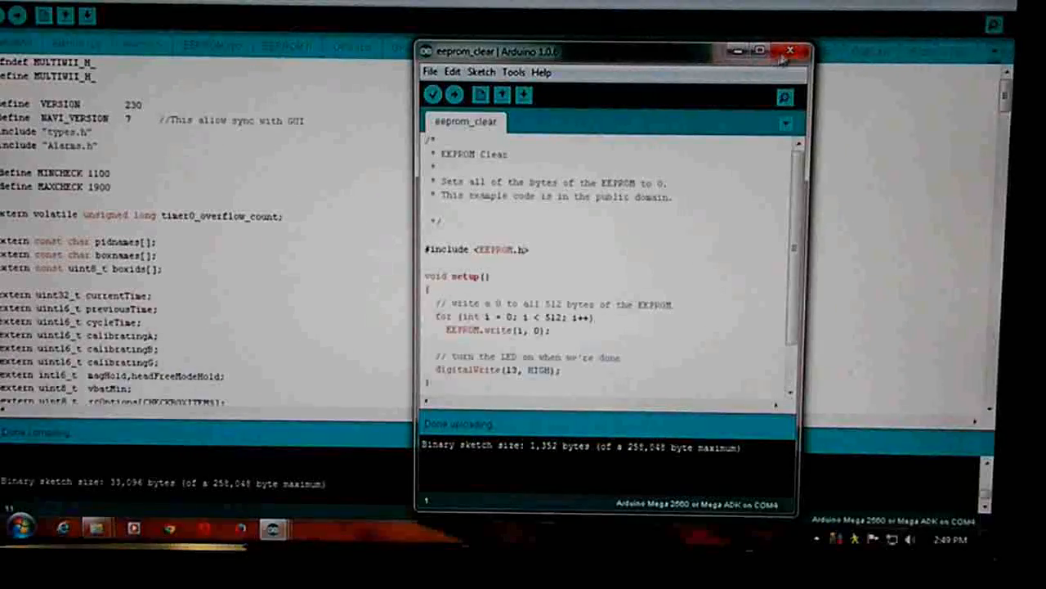
left_click(788, 49)
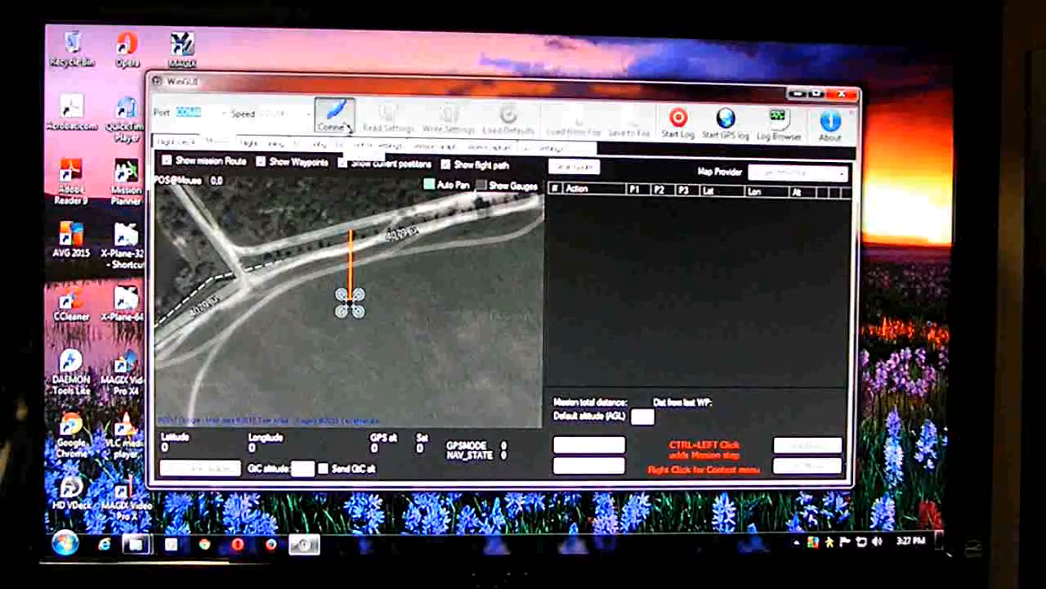
- Connect WinGUI to the flight controller on the chosen COM port
left_click(330, 114)
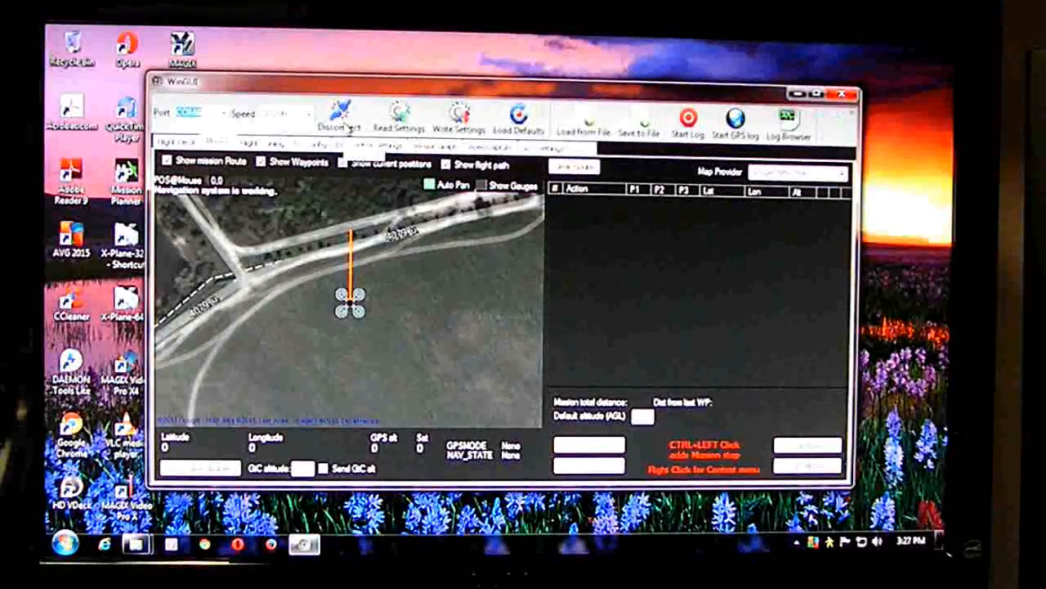